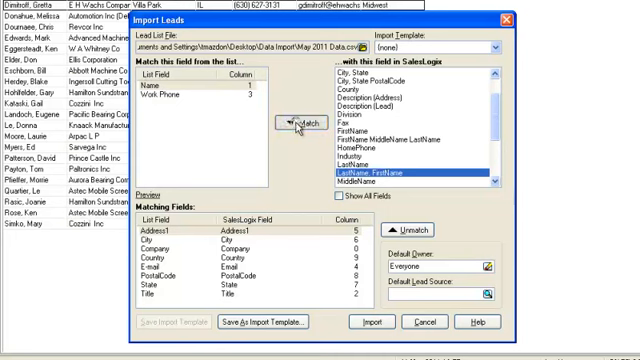
# Match the file's Name column to the 'LastName, FirstName' SalesLogix field
pyautogui.click(302, 122)
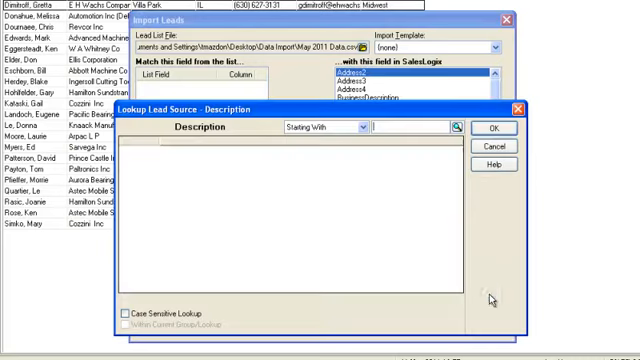
# Choose 'Purchased List - General' as the default lead source
pyautogui.click(456, 127)
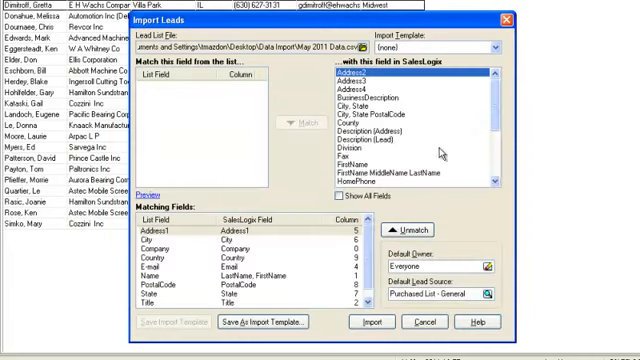
pyautogui.moveTo(439, 200)
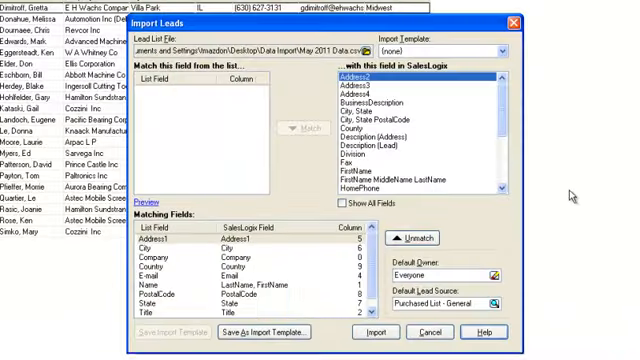
pyautogui.moveTo(430, 332)
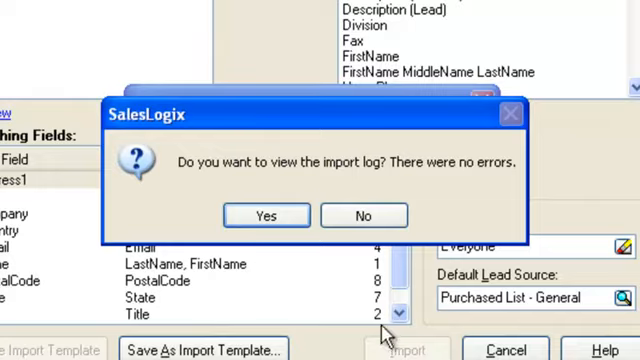
# Decline viewing the import log after the May 2011 import finishes without errors
pyautogui.click(363, 215)
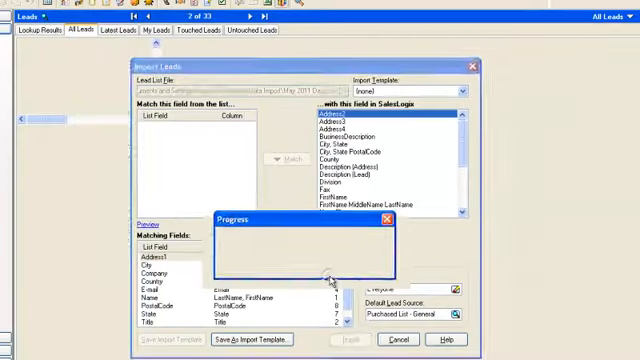